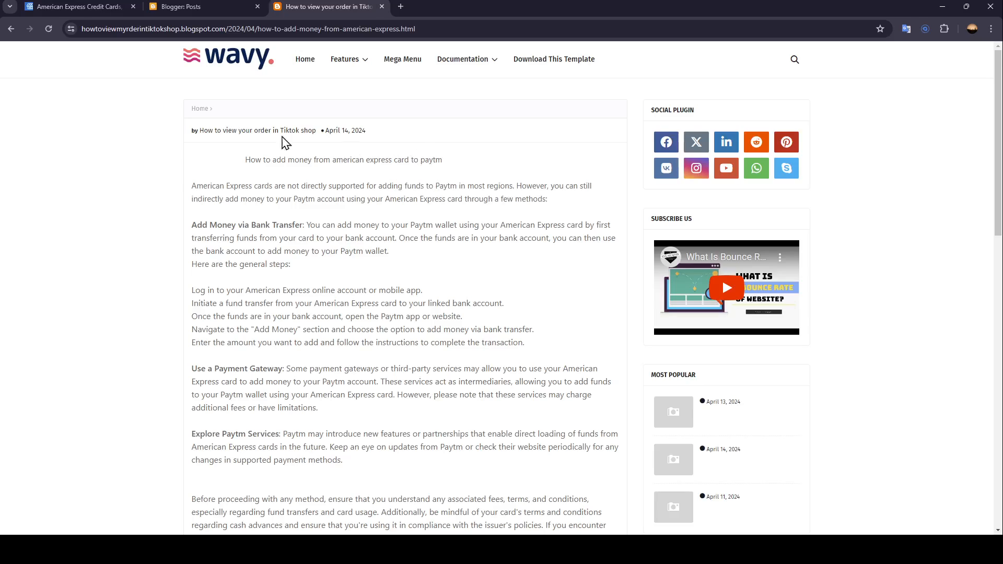
pyautogui.moveTo(296, 238)
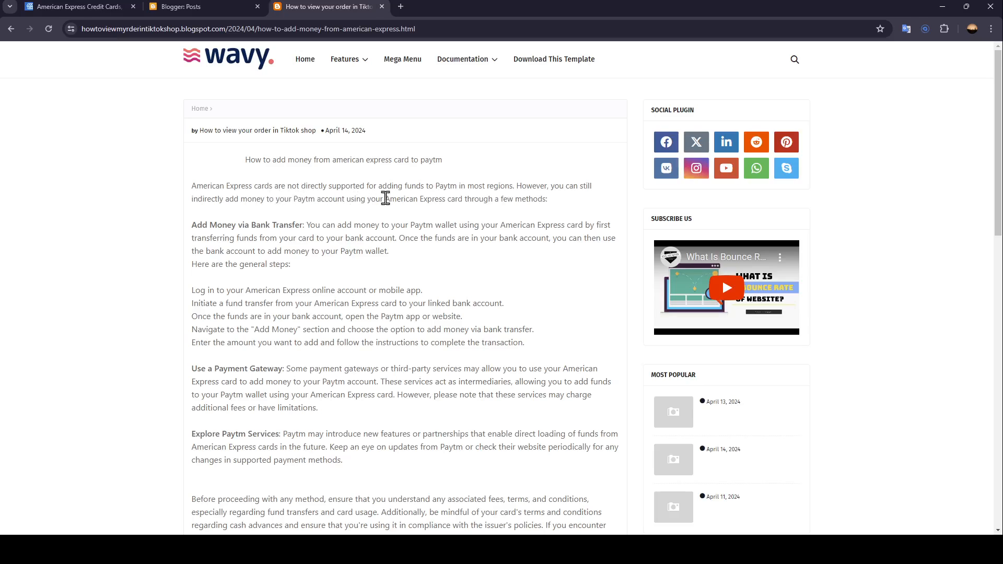
pyautogui.moveTo(455, 190)
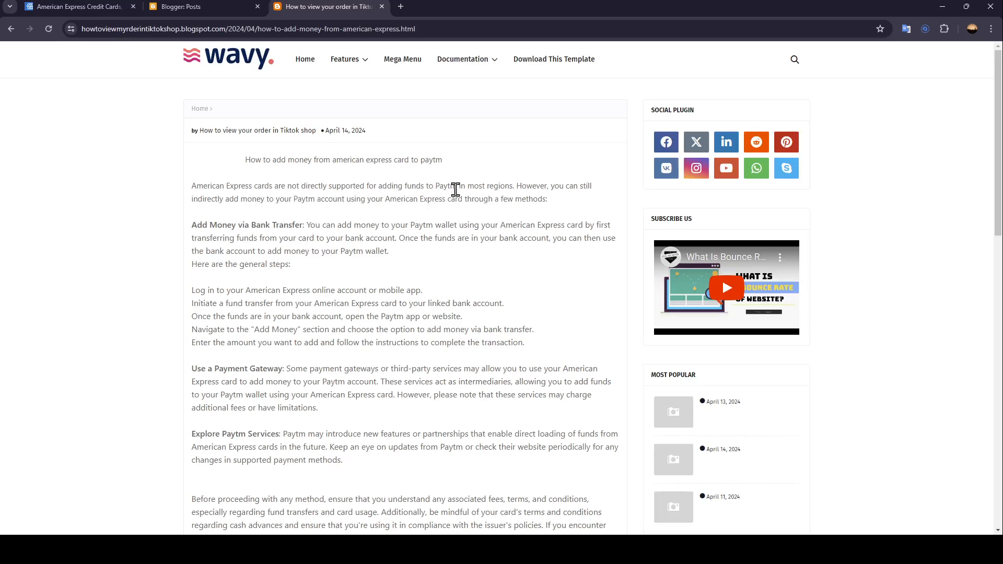
pyautogui.moveTo(553, 199)
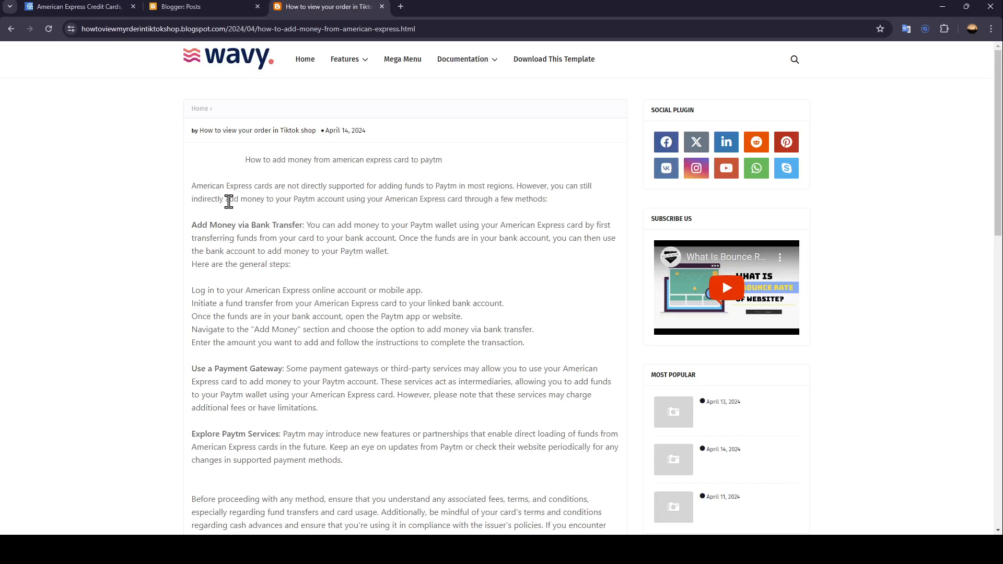
pyautogui.moveTo(351, 214)
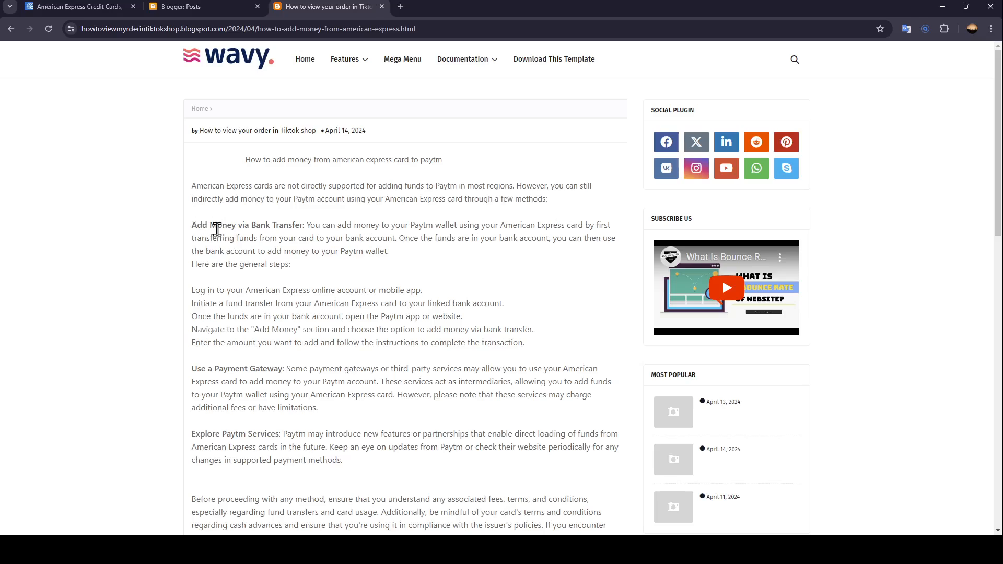
pyautogui.moveTo(276, 229)
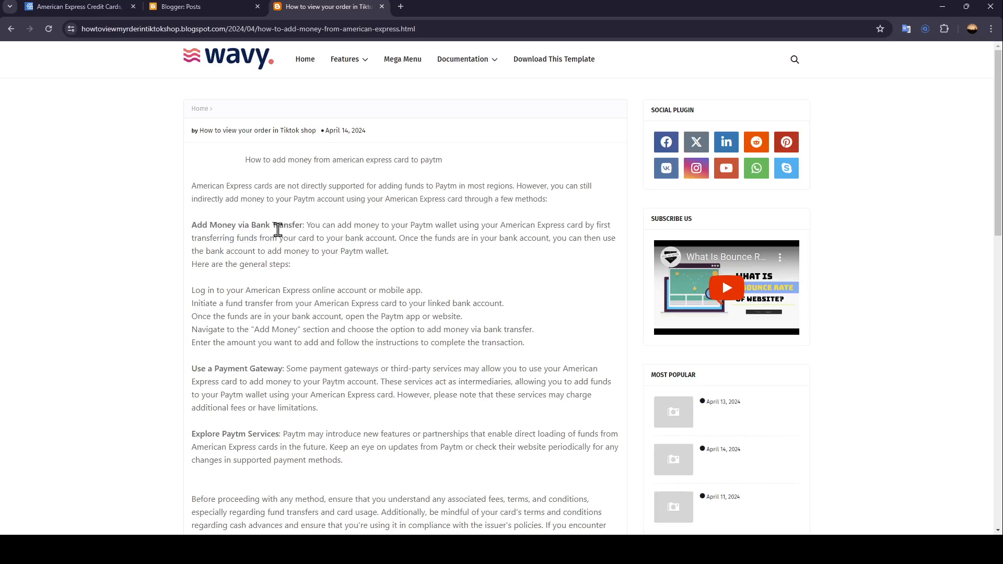
pyautogui.moveTo(445, 227)
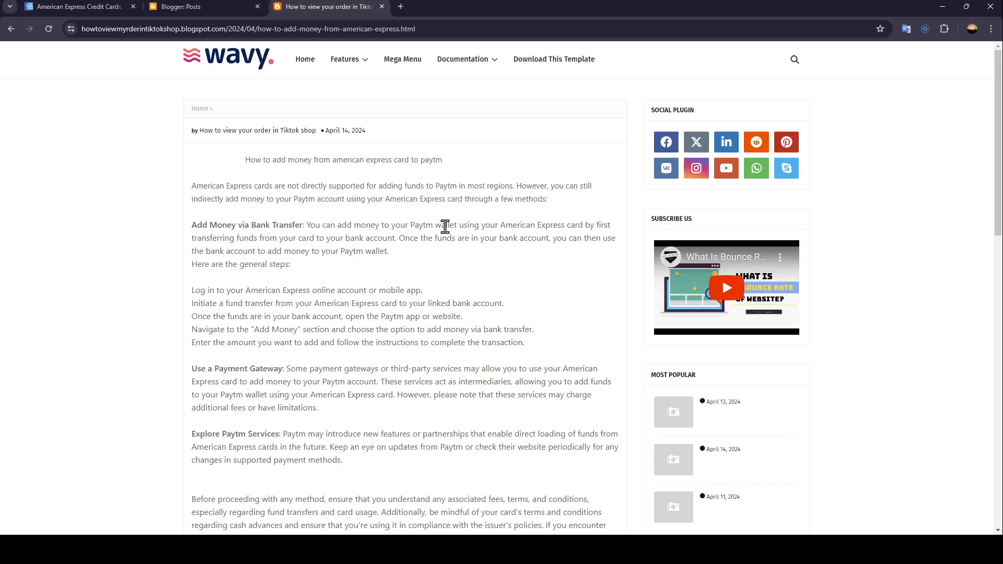
pyautogui.moveTo(548, 232)
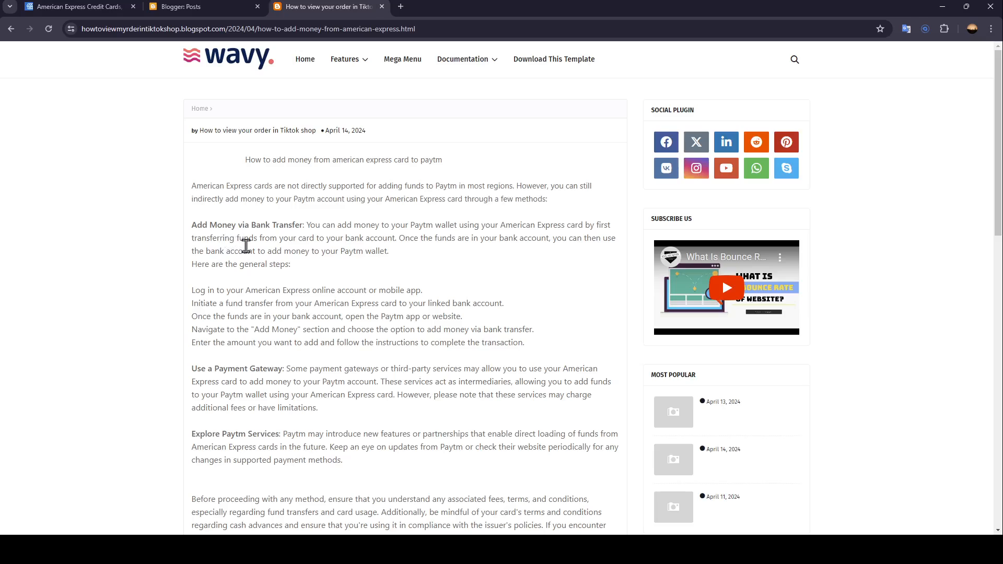
pyautogui.moveTo(378, 250)
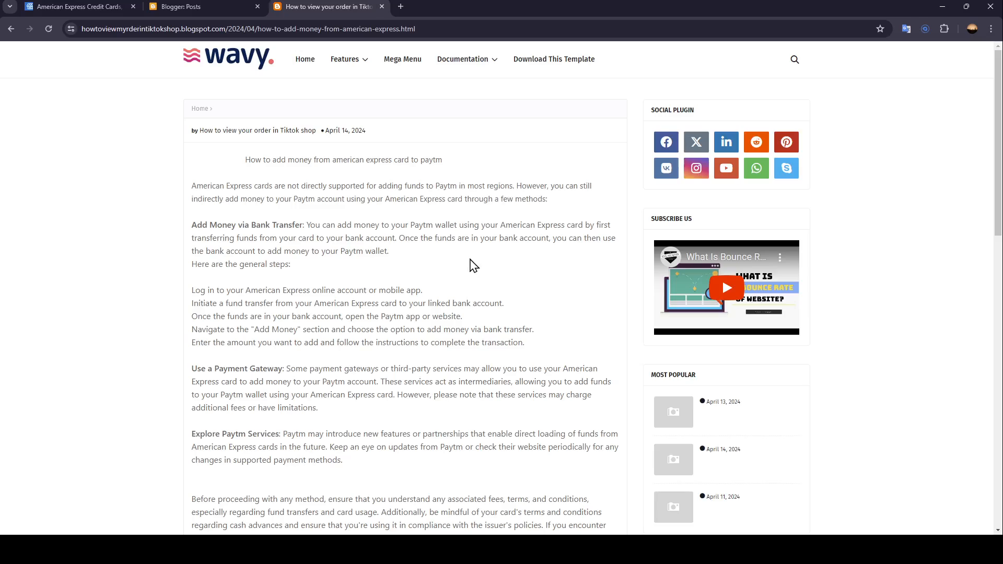
pyautogui.moveTo(218, 264)
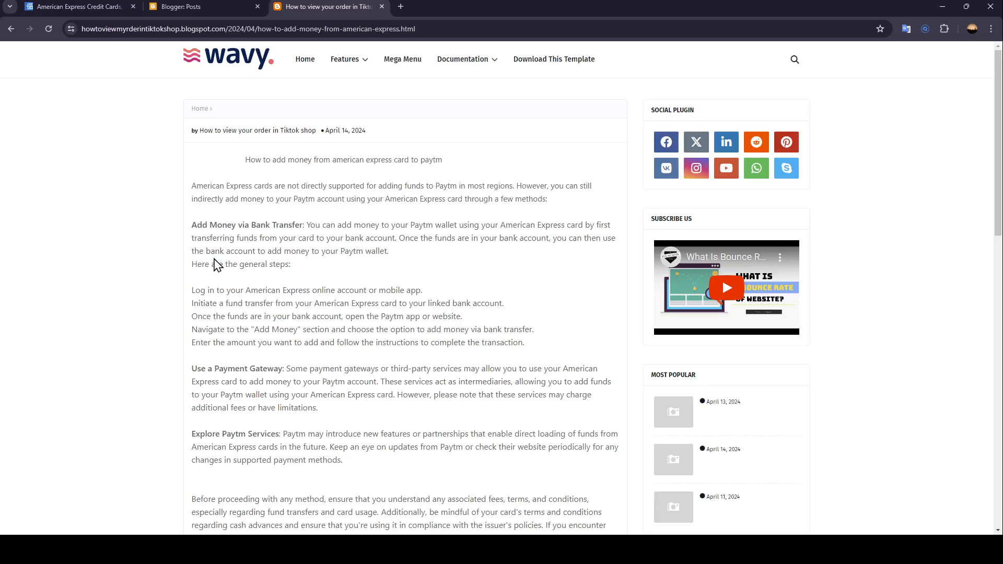
pyautogui.moveTo(335, 268)
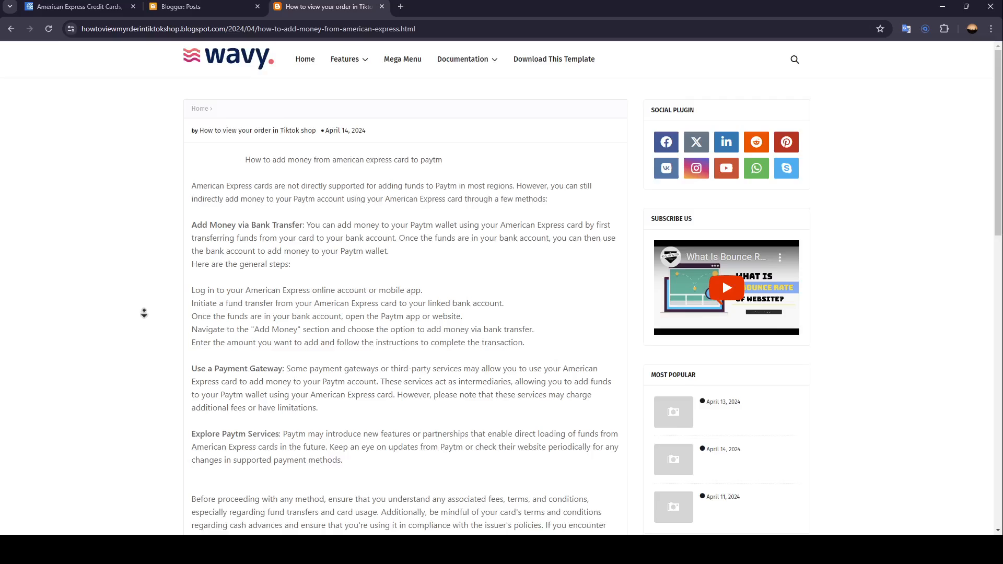
pyautogui.scroll(-3)
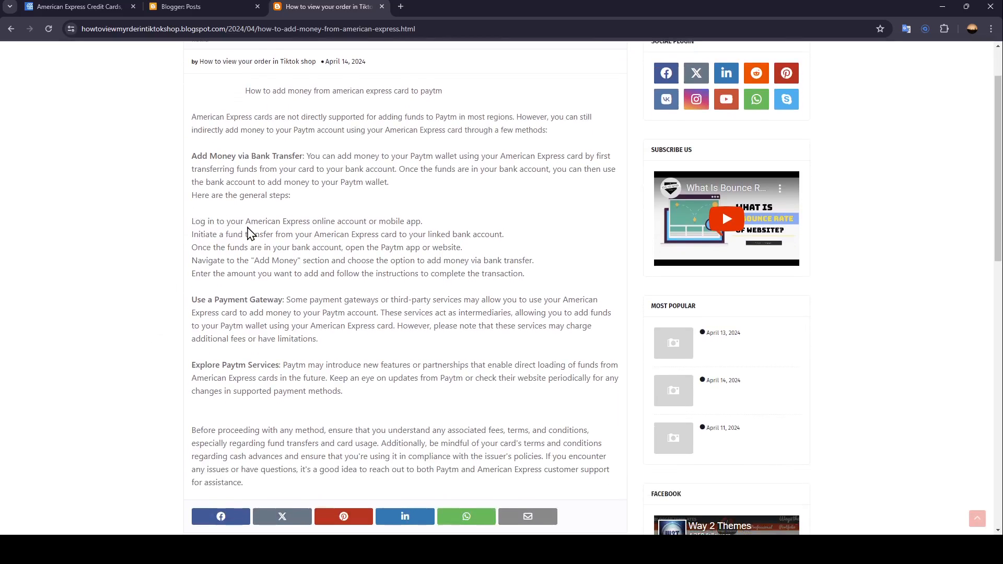
pyautogui.moveTo(343, 225)
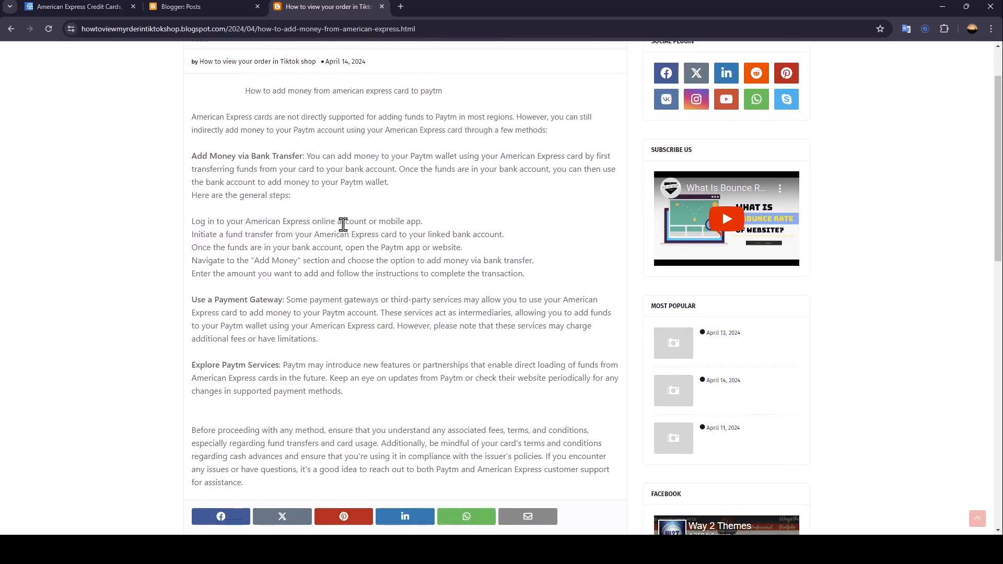
pyautogui.moveTo(189, 247)
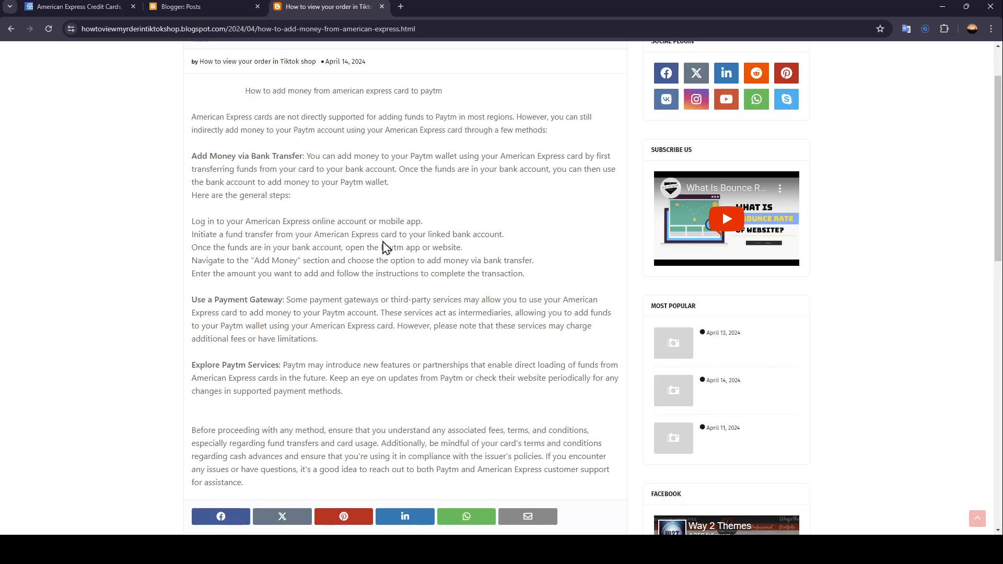
pyautogui.moveTo(466, 251)
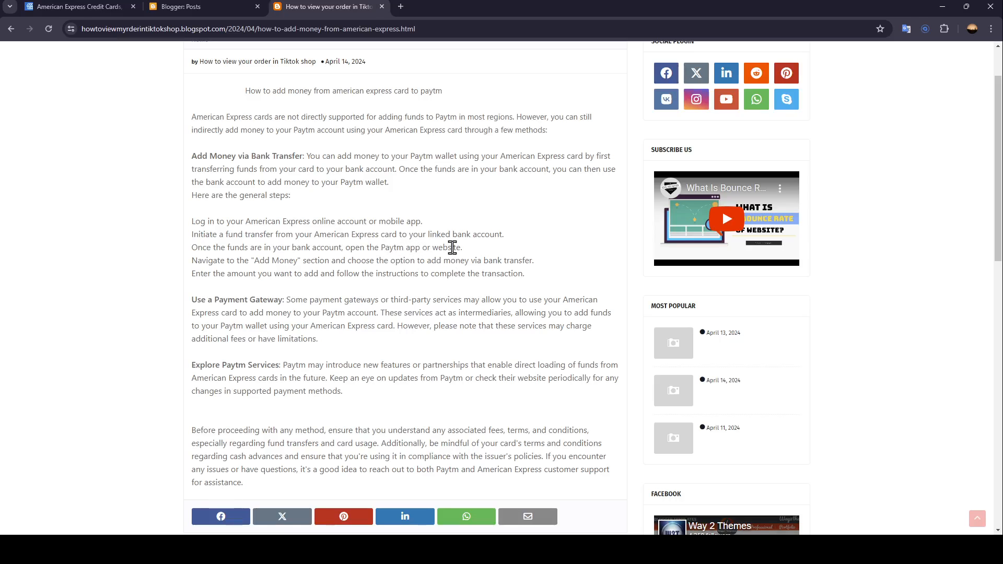
pyautogui.moveTo(247, 260)
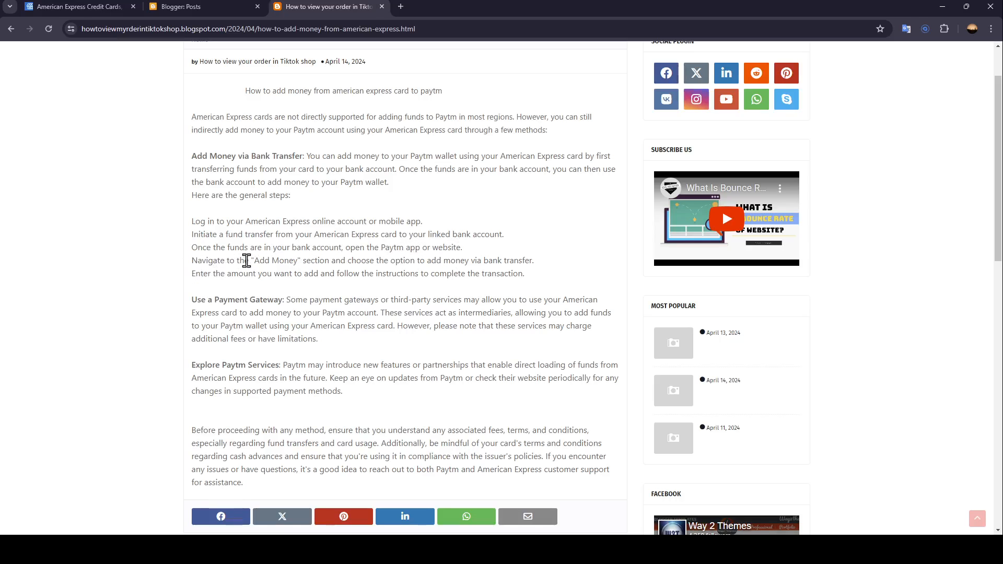
pyautogui.moveTo(412, 271)
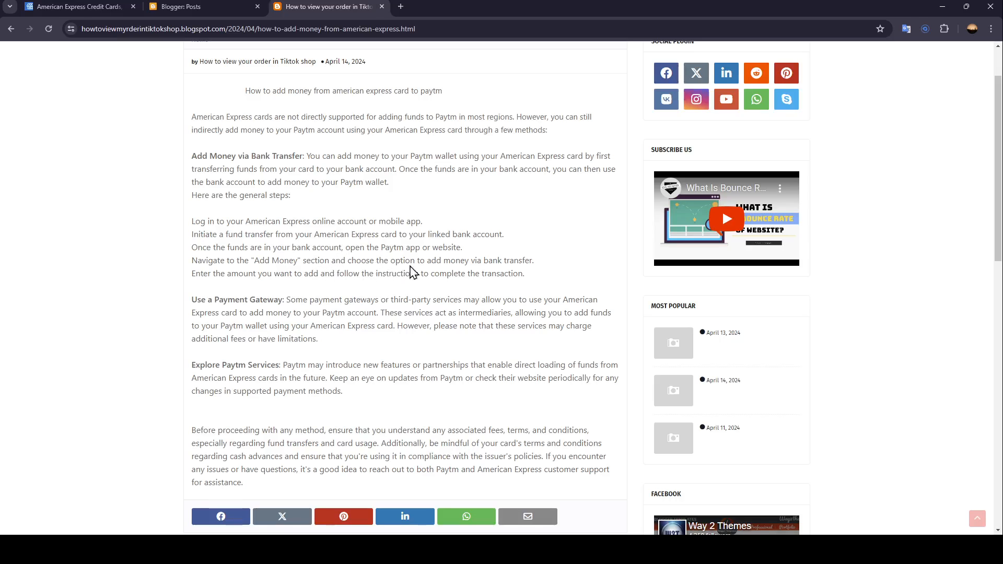
pyautogui.moveTo(523, 260)
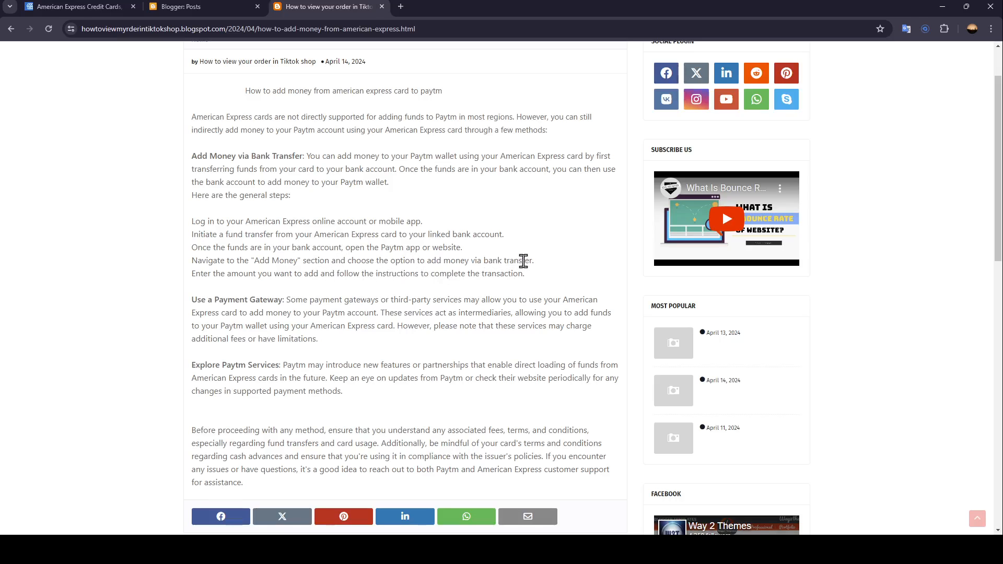
pyautogui.moveTo(244, 292)
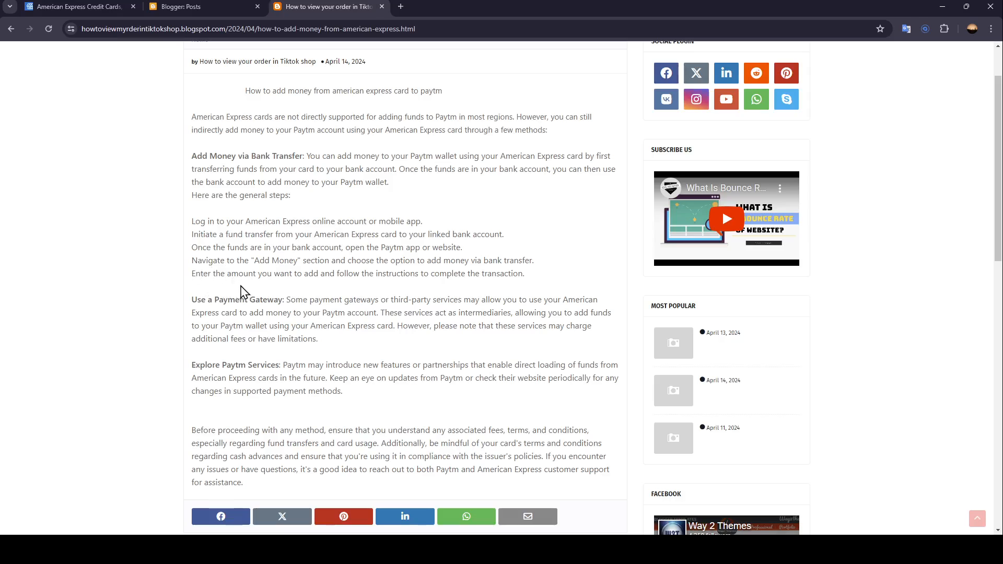
pyautogui.moveTo(399, 296)
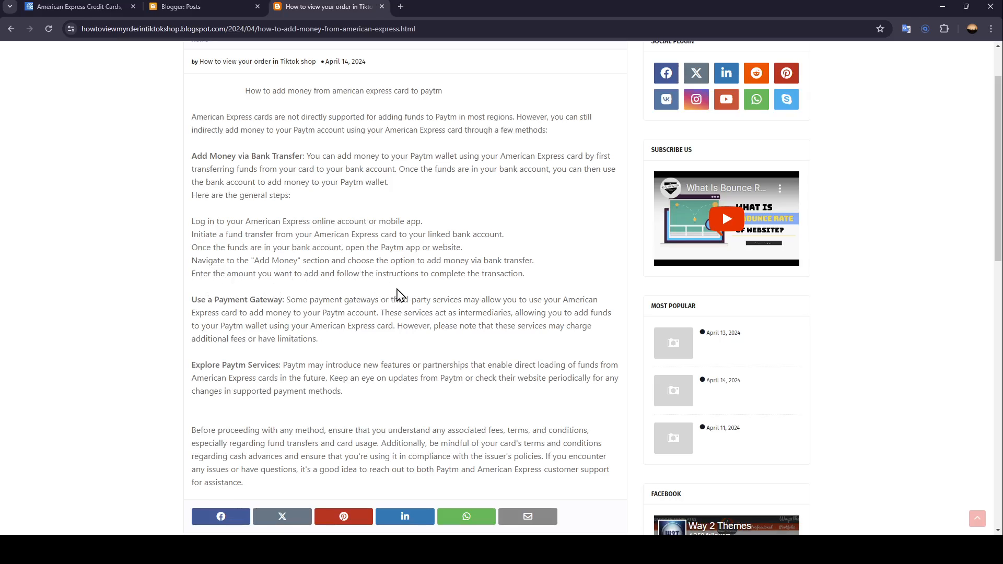
pyautogui.moveTo(535, 277)
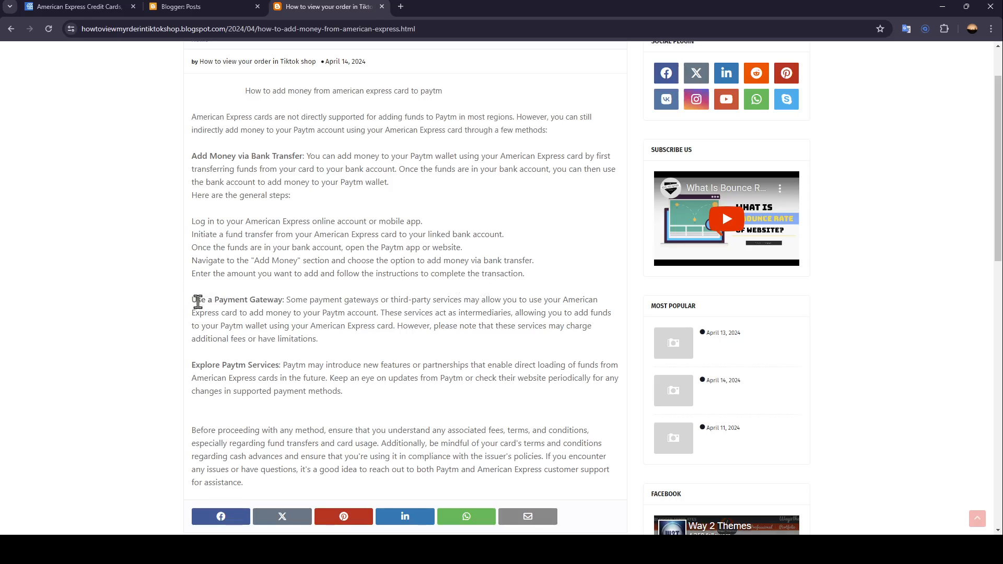
pyautogui.moveTo(325, 312)
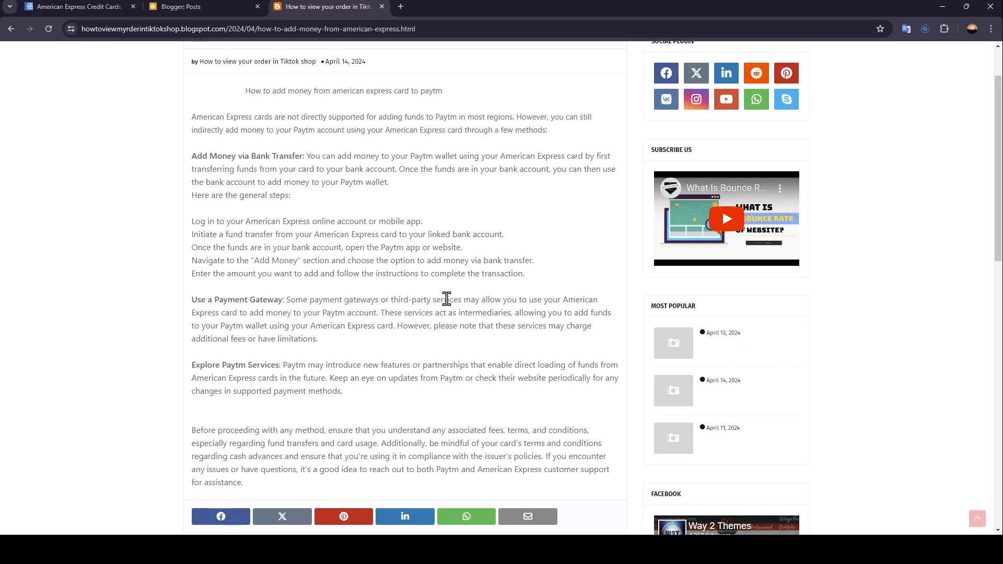
pyautogui.moveTo(233, 323)
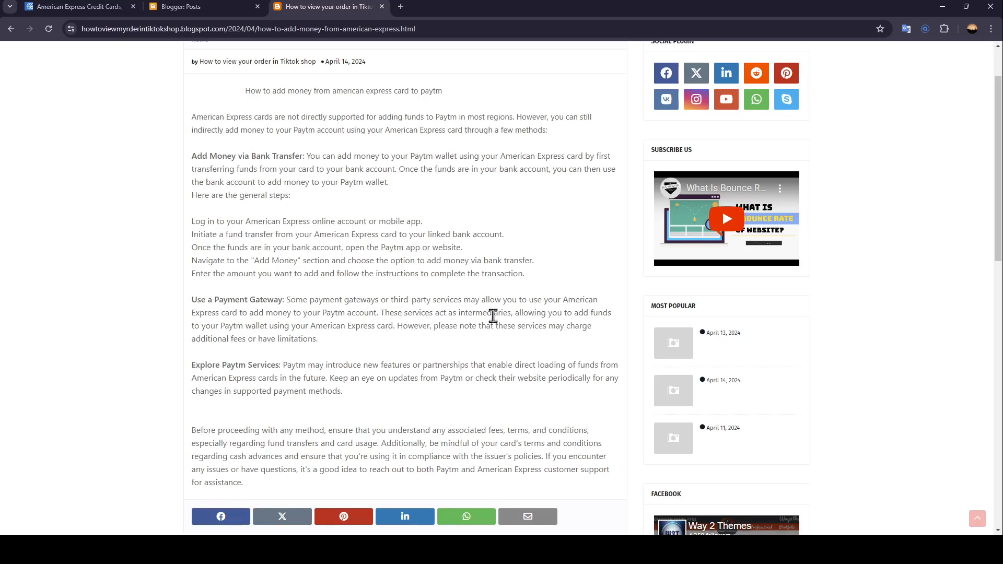
pyautogui.moveTo(516, 343)
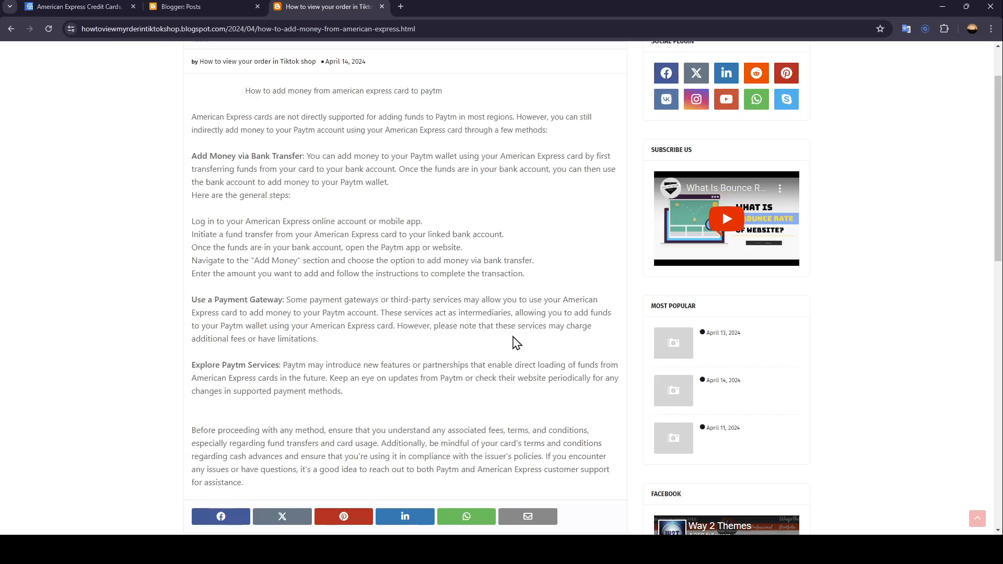
pyautogui.moveTo(295, 337)
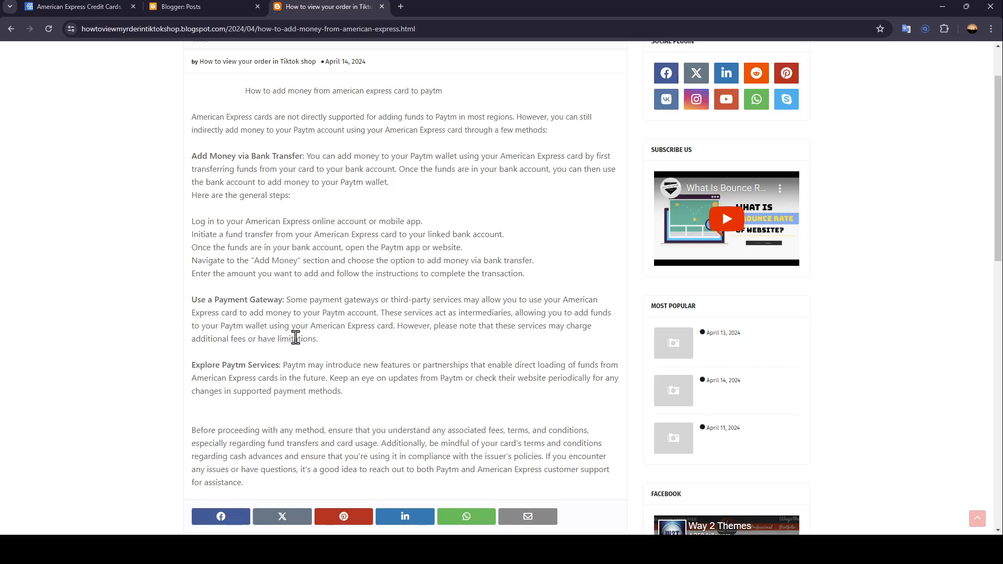
pyautogui.moveTo(397, 344)
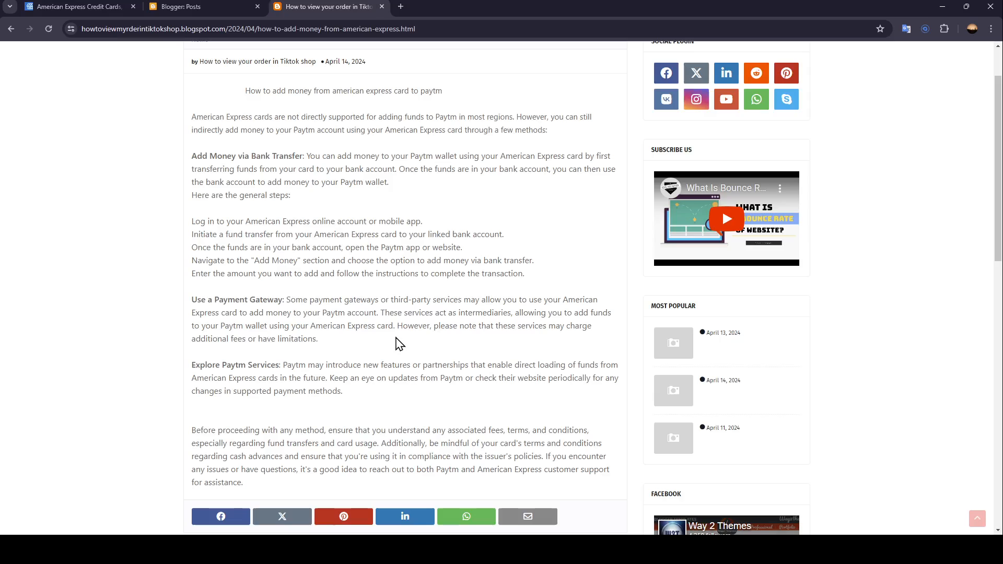
pyautogui.moveTo(506, 340)
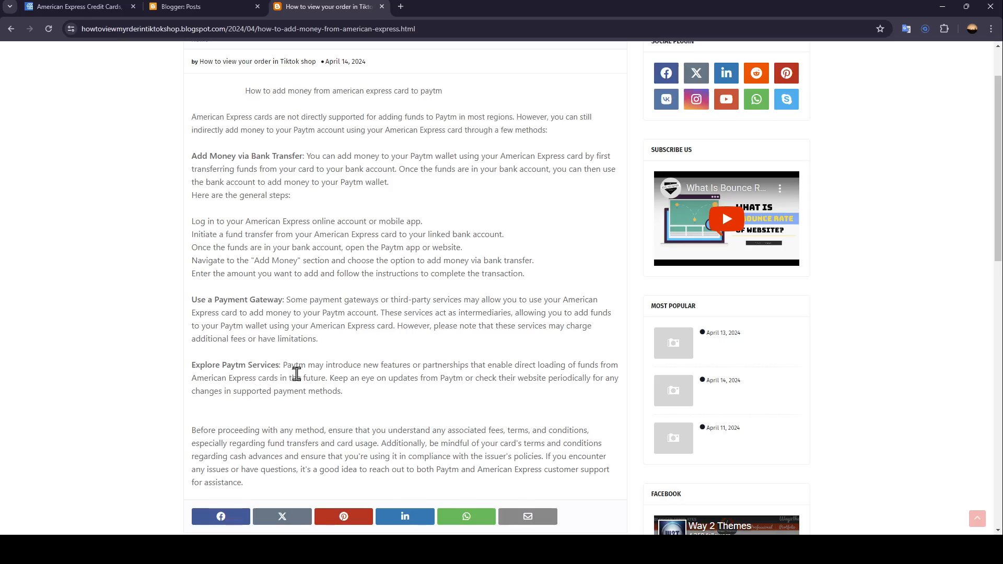
pyautogui.moveTo(401, 366)
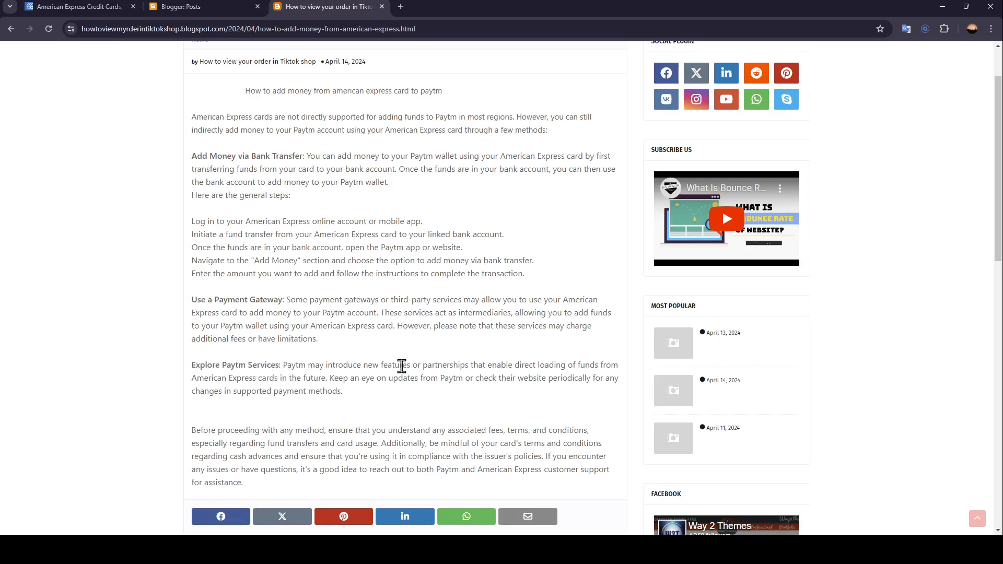
pyautogui.moveTo(503, 367)
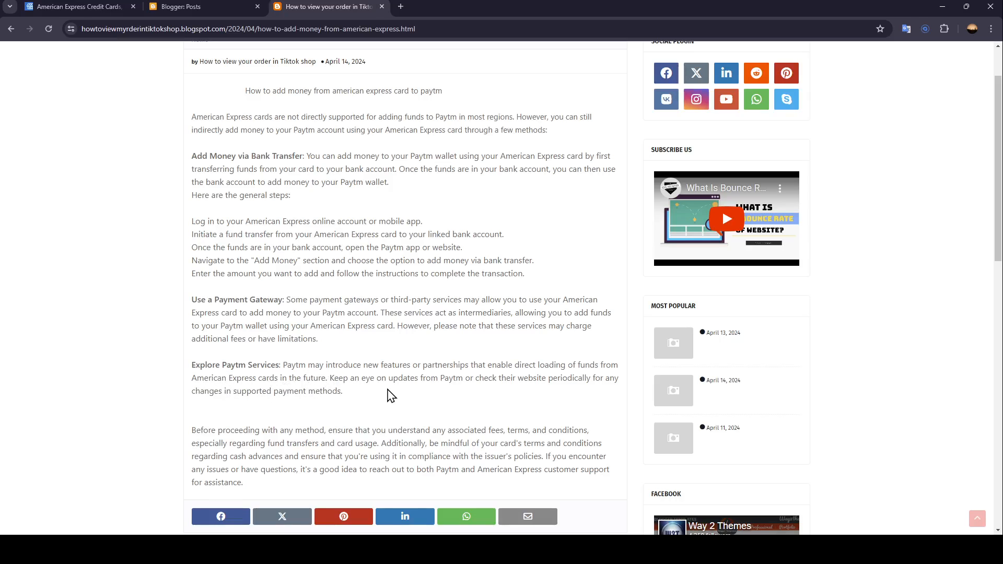
pyautogui.moveTo(504, 391)
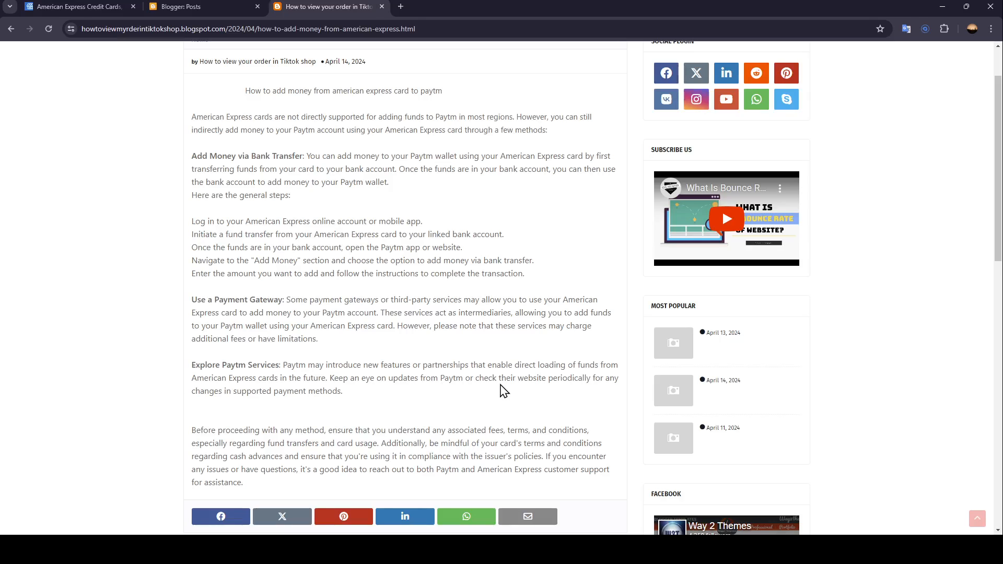
pyautogui.moveTo(583, 394)
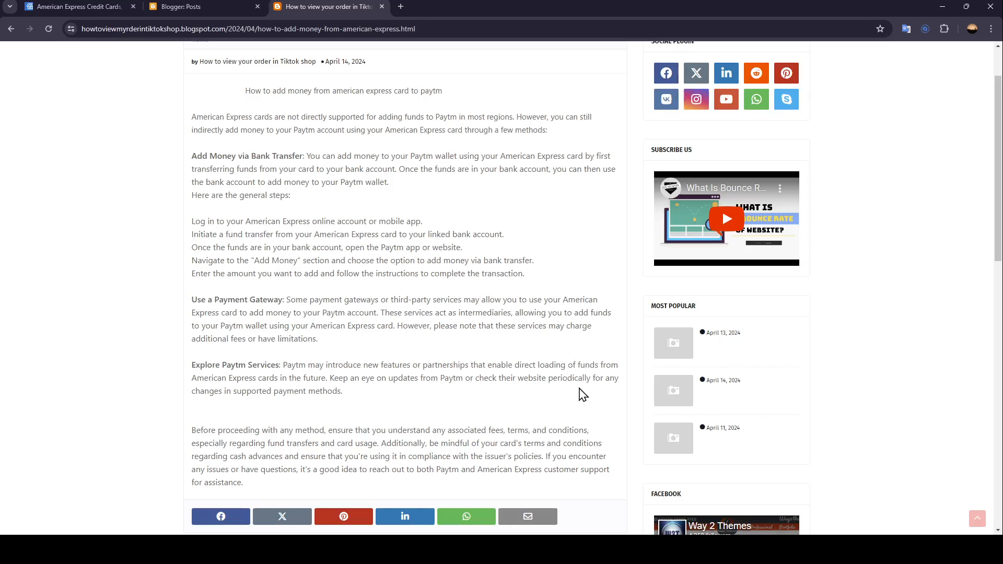